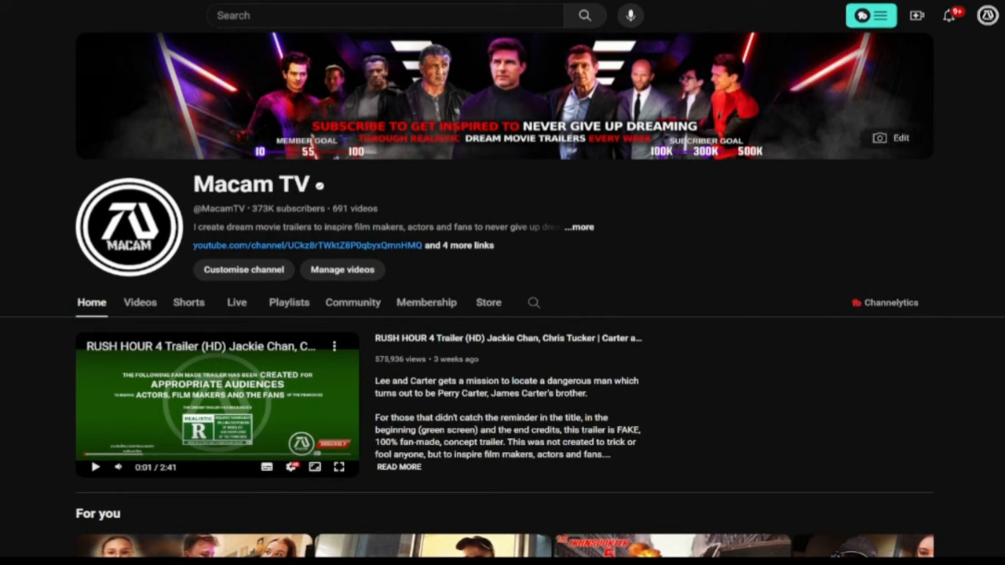
Open the TubeBuddy menu on the Macam TV channel page and show its Tools list
click(862, 15)
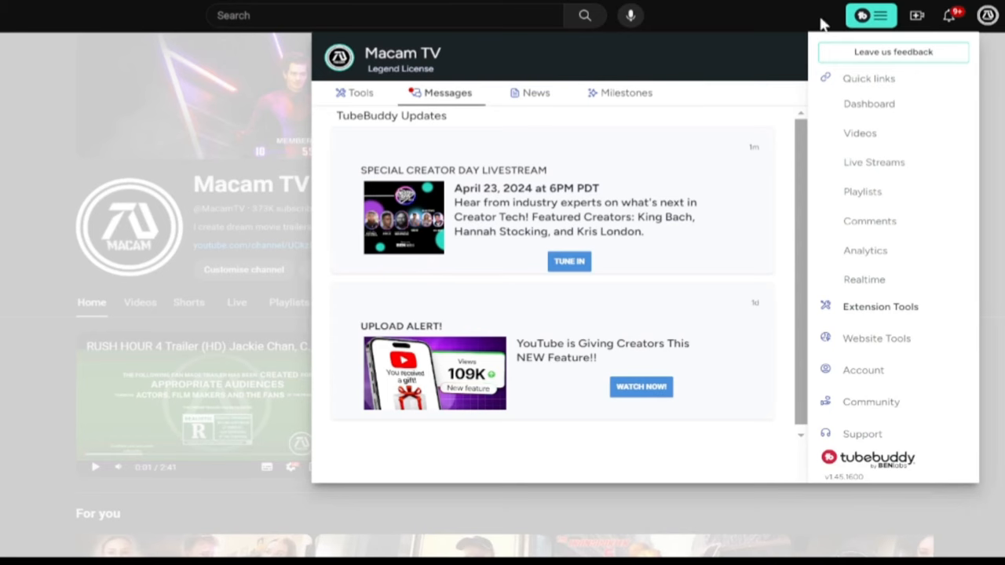
click(361, 93)
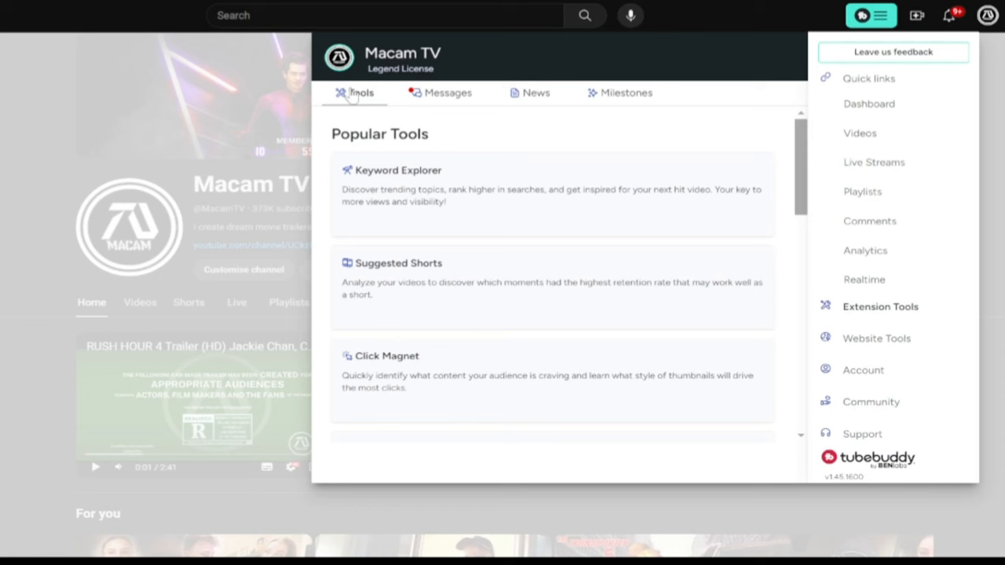
mouse_move(369, 172)
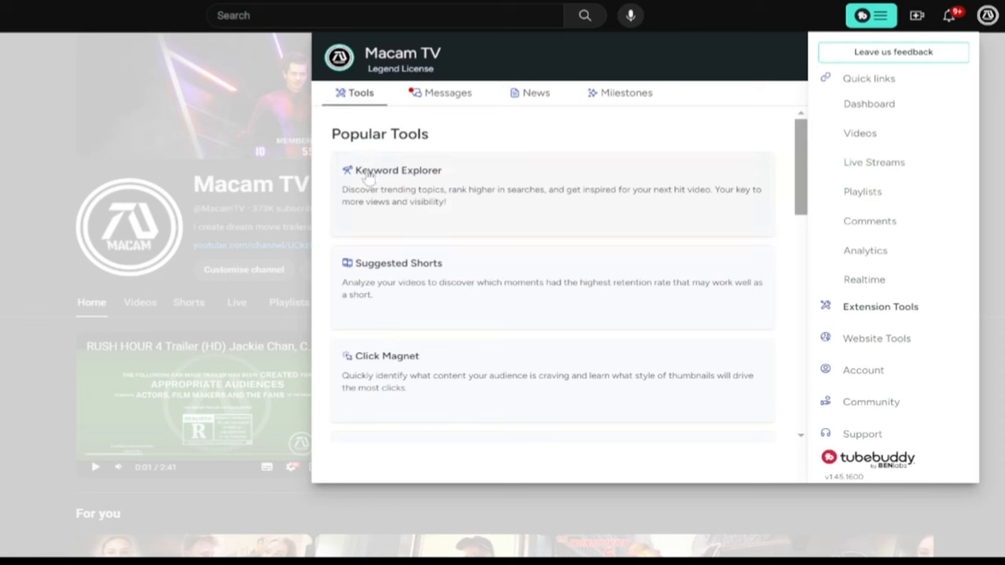
Open Keyword Explorer, start a thumbnail A/B test, and reach the audience languages list
click(396, 170)
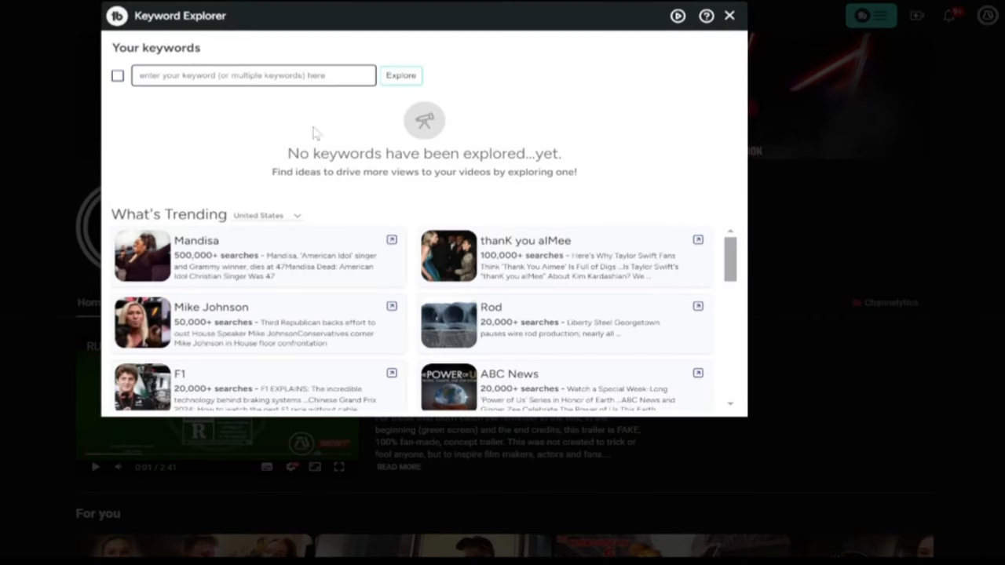
click(729, 16)
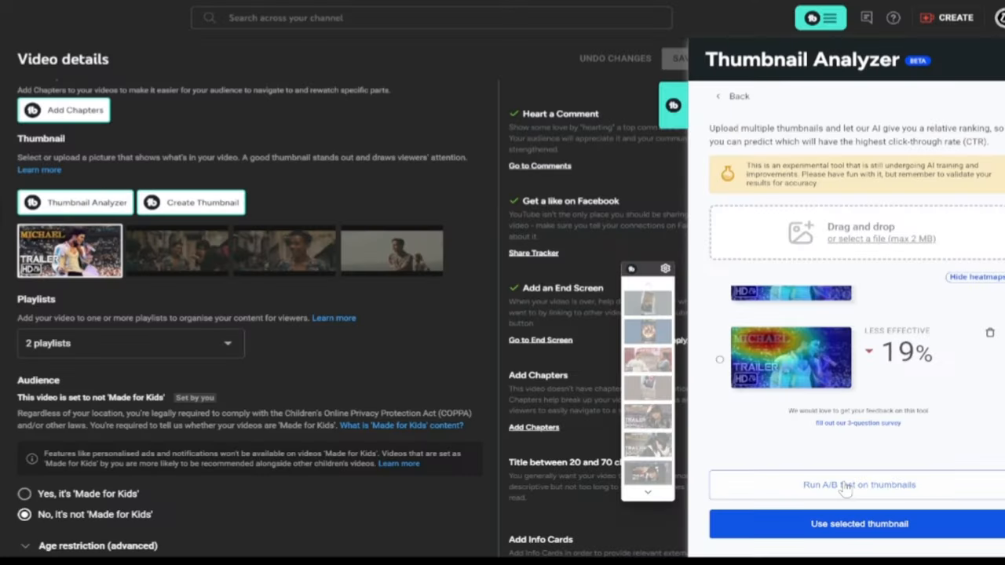
click(859, 484)
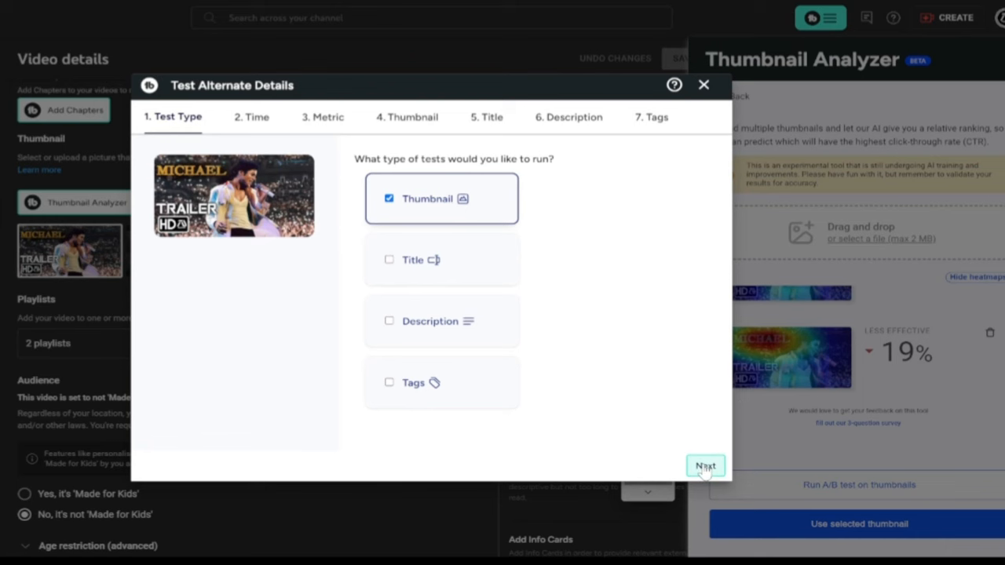
click(705, 465)
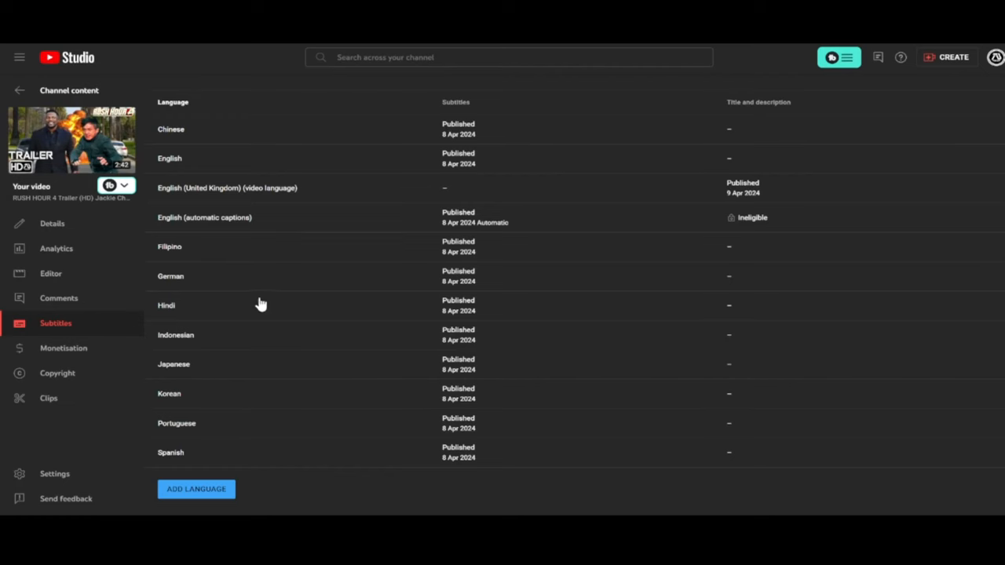
mouse_move(458, 285)
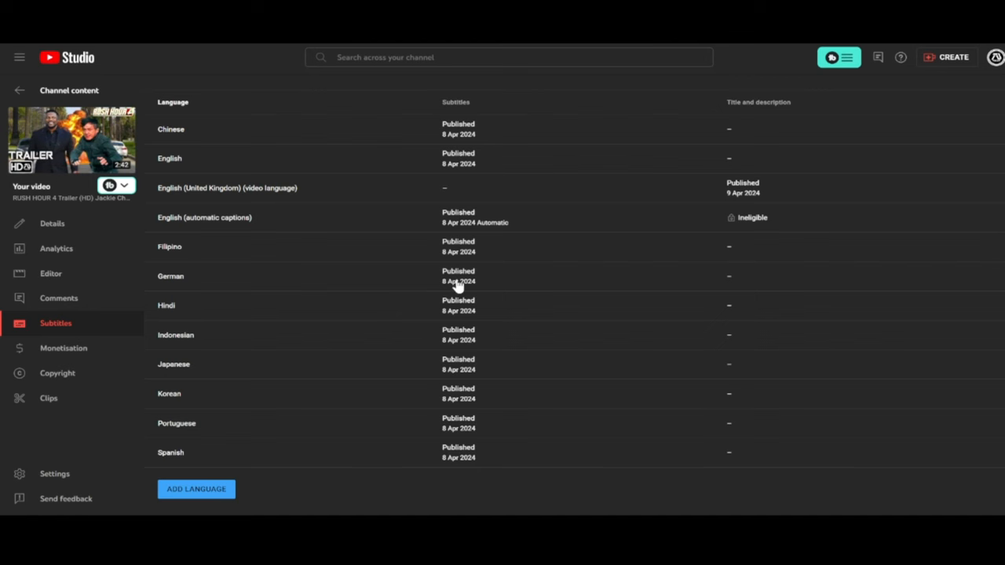
scroll(down, 3)
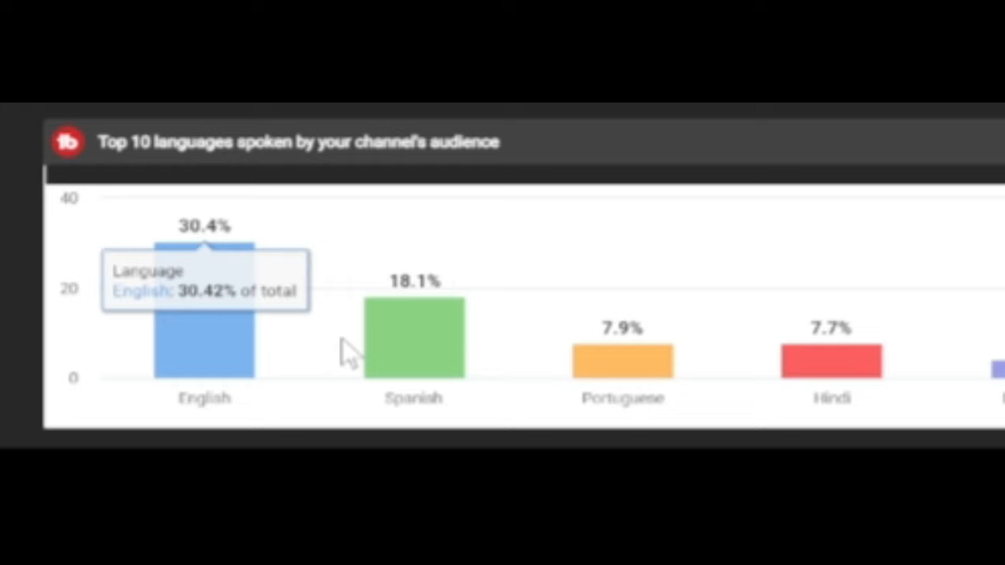
mouse_move(832, 362)
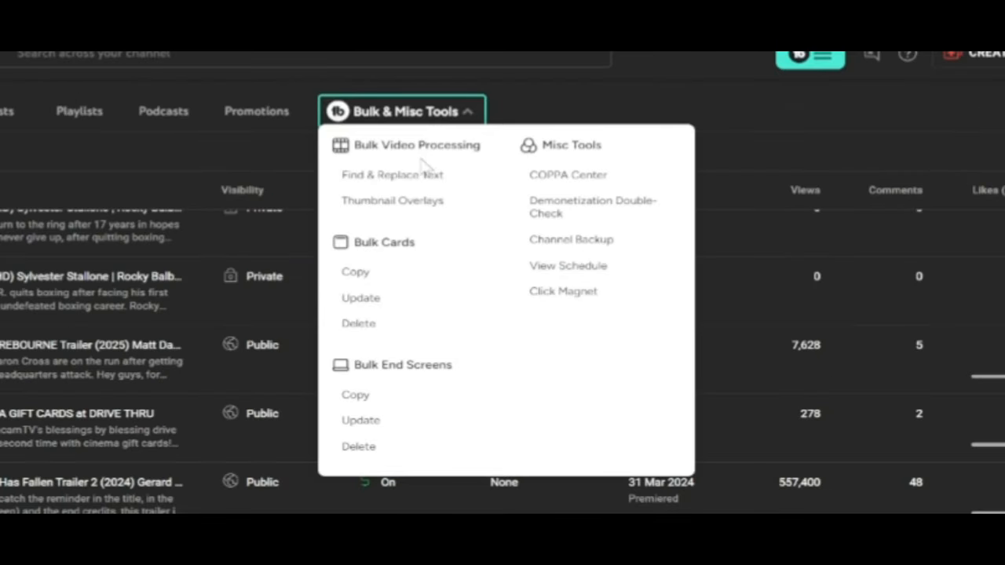
Open bulk Find & Replace Text and enter 'Trailer' as the text to find
click(392, 175)
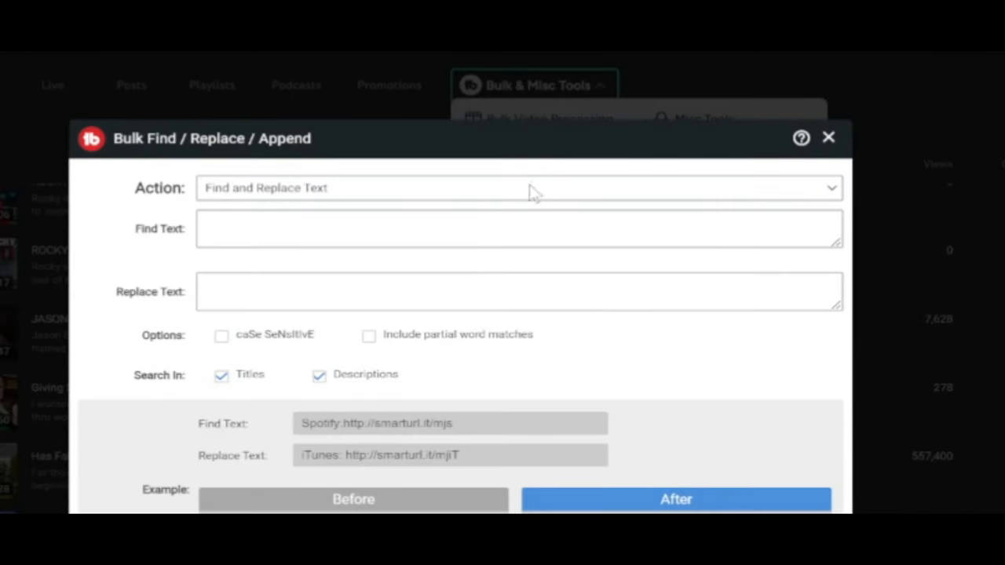
text(fA)
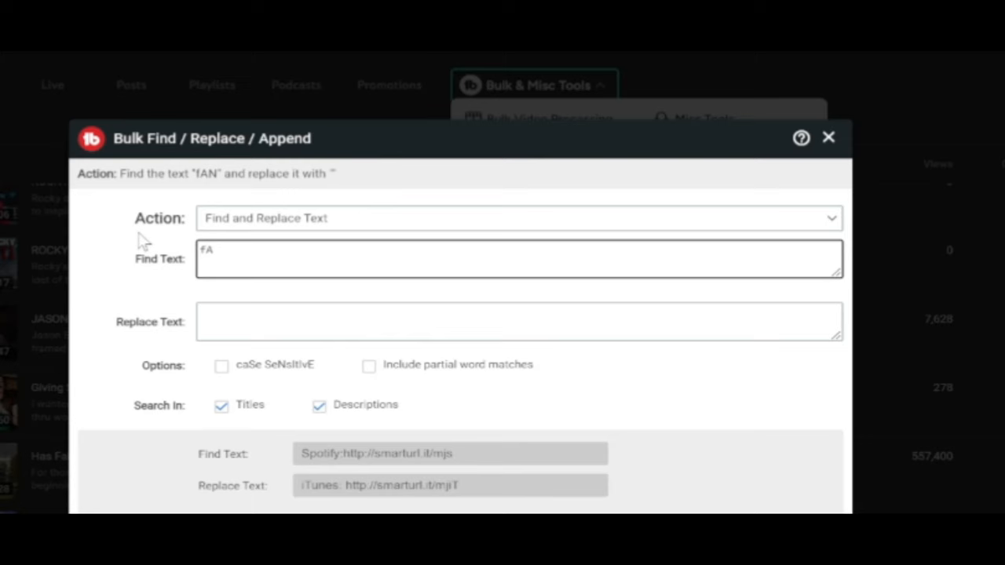
text(Trailer)
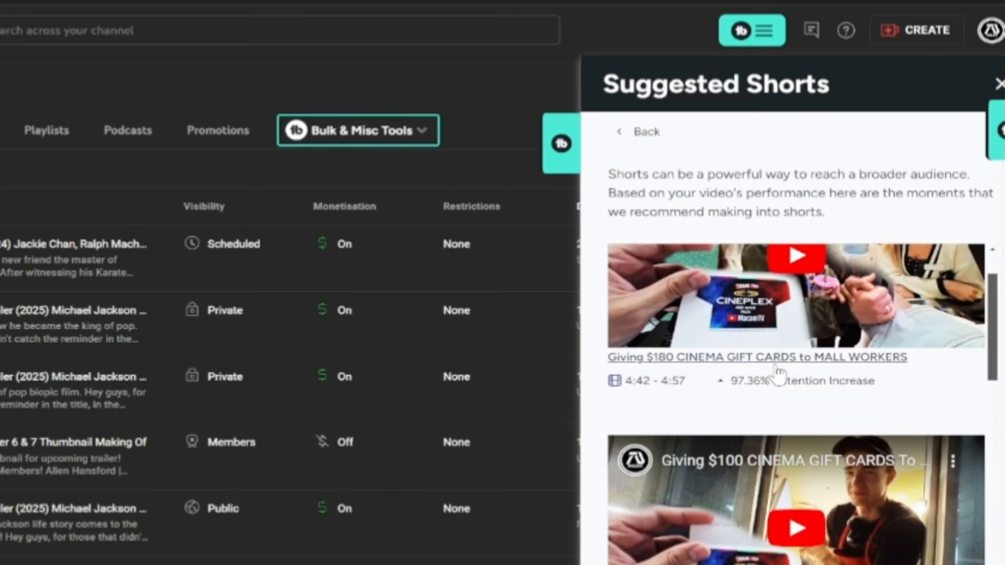
Play the James Bond 26 trailer's suggested 0:54–1:09 moment in Suggested Shorts
scroll(down, 3)
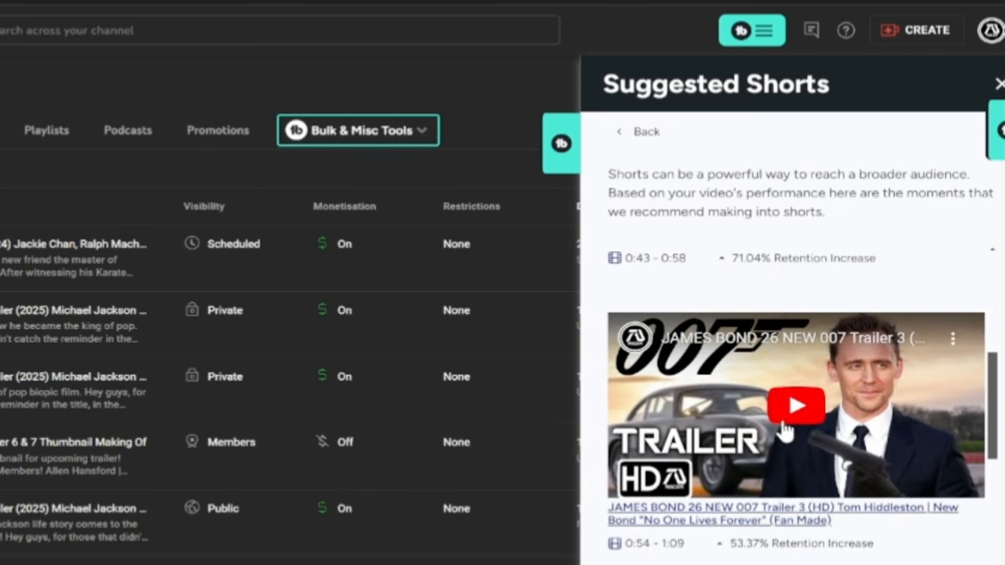
click(796, 405)
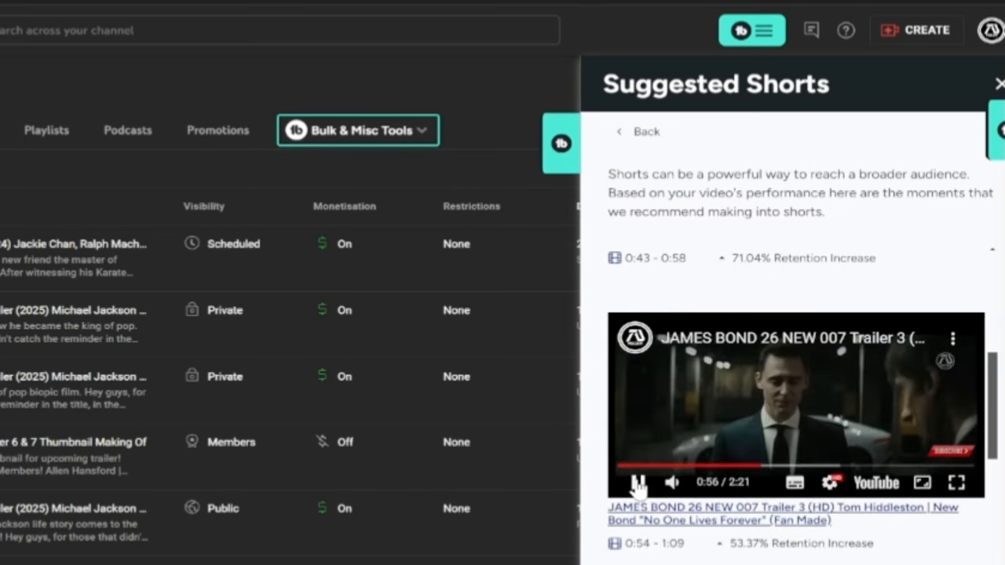
scroll(down, 3)
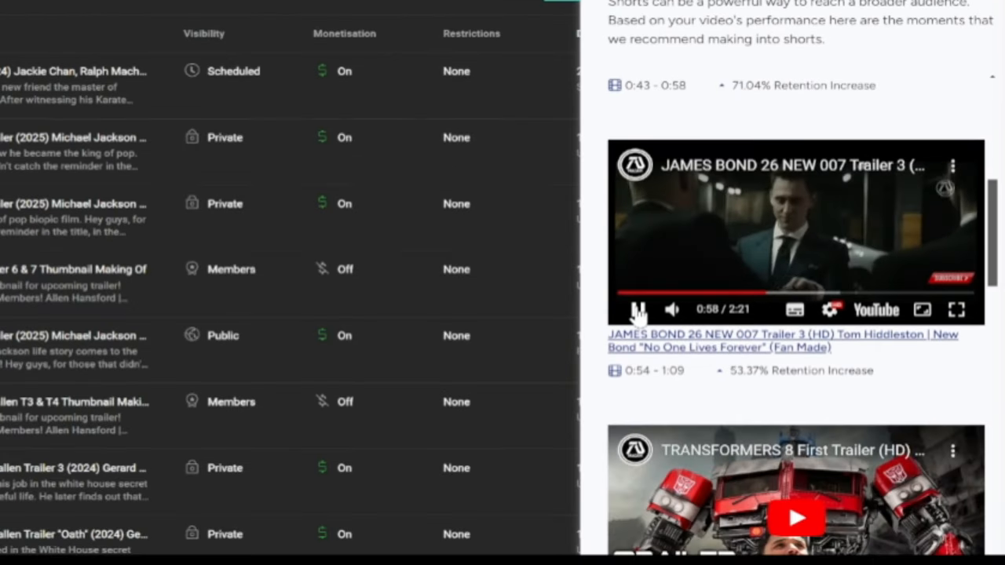